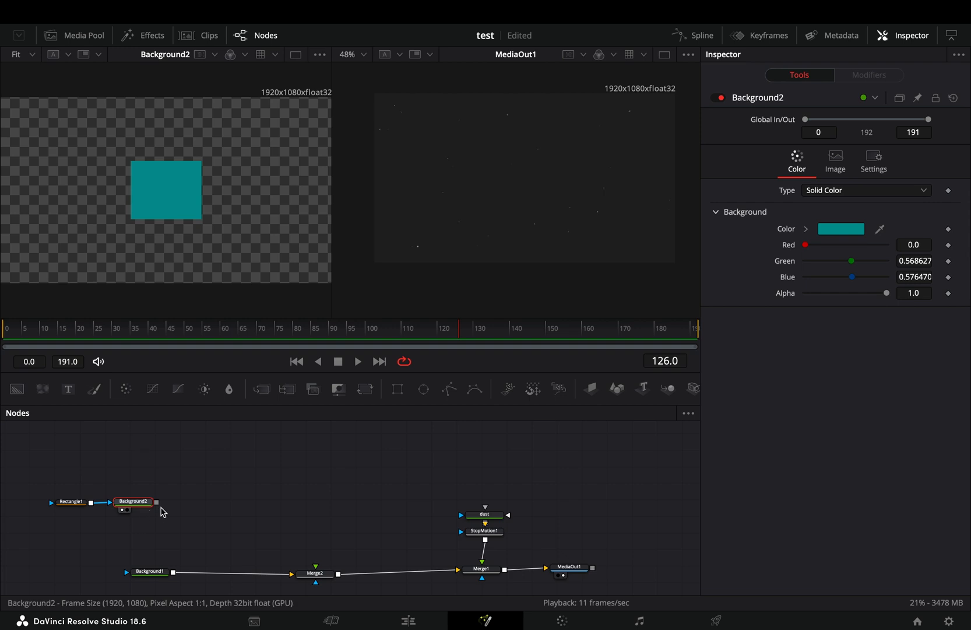
Step: Attach a Displace node after the teal Background2 in the rectangle branch
drag(156, 502, 315, 574)
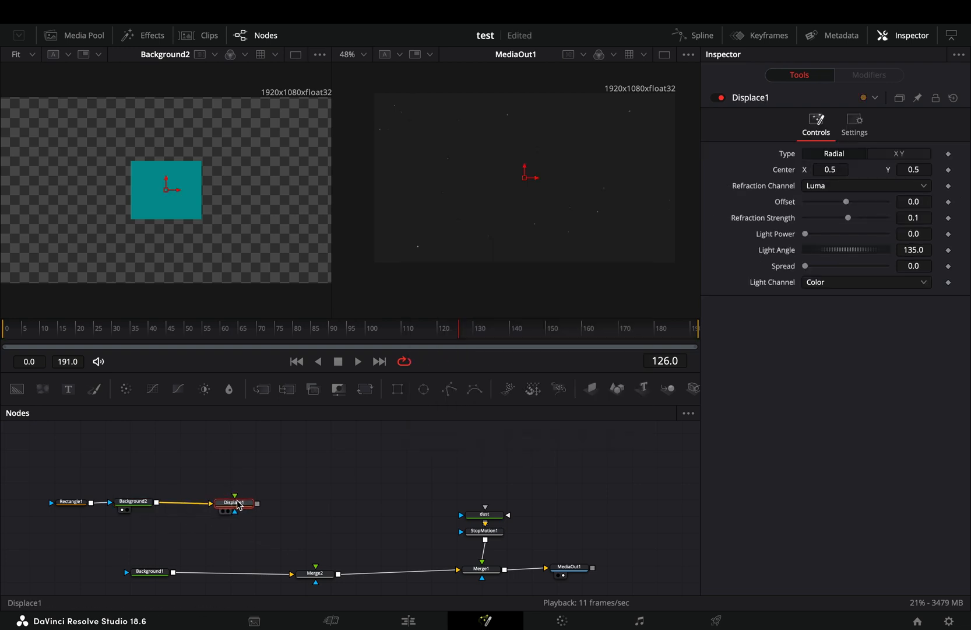
Step: Drive Displace1 with a FastNoise at Detail 7.48, Contrast 1.25, Scale 50, Seethe Rate 0.1
click(234, 502)
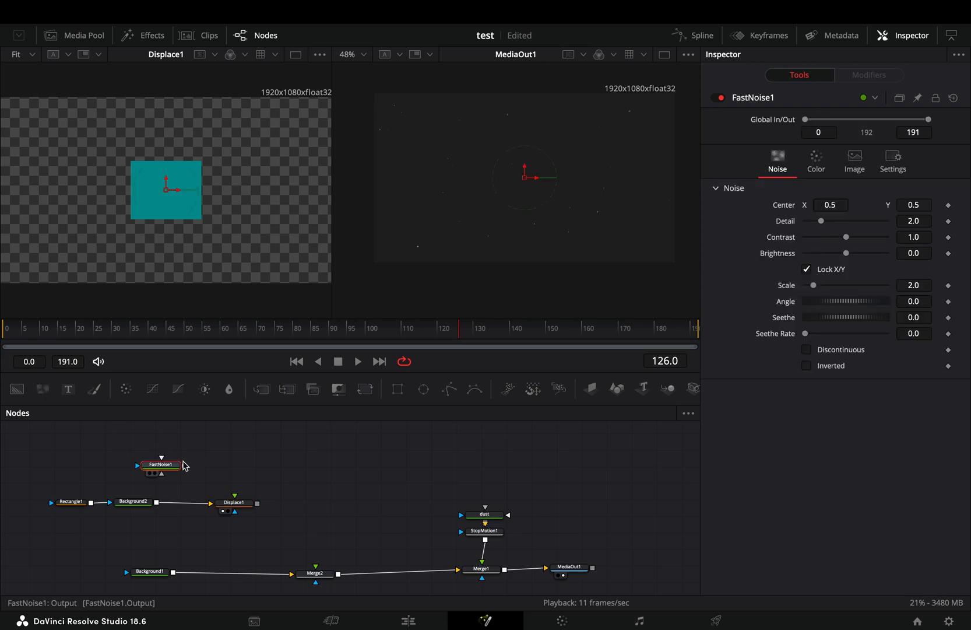
drag(171, 473, 235, 502)
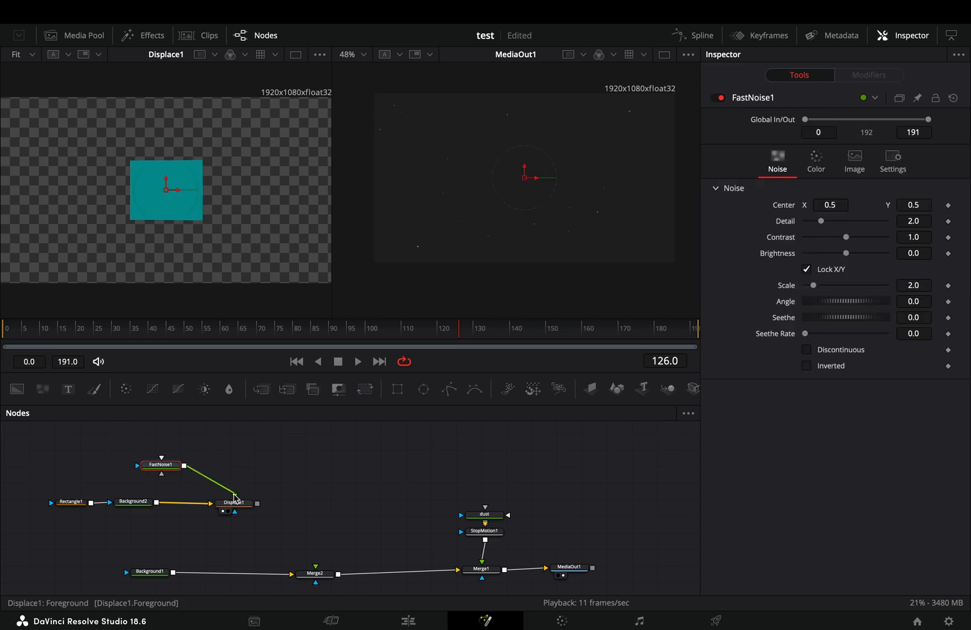
drag(847, 237, 866, 219)
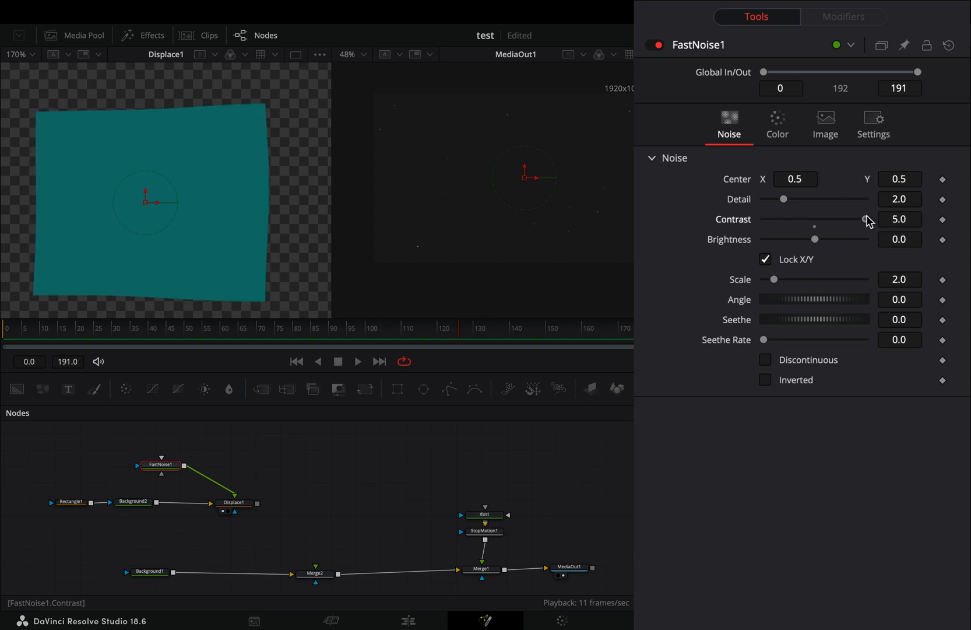
drag(773, 279, 866, 278)
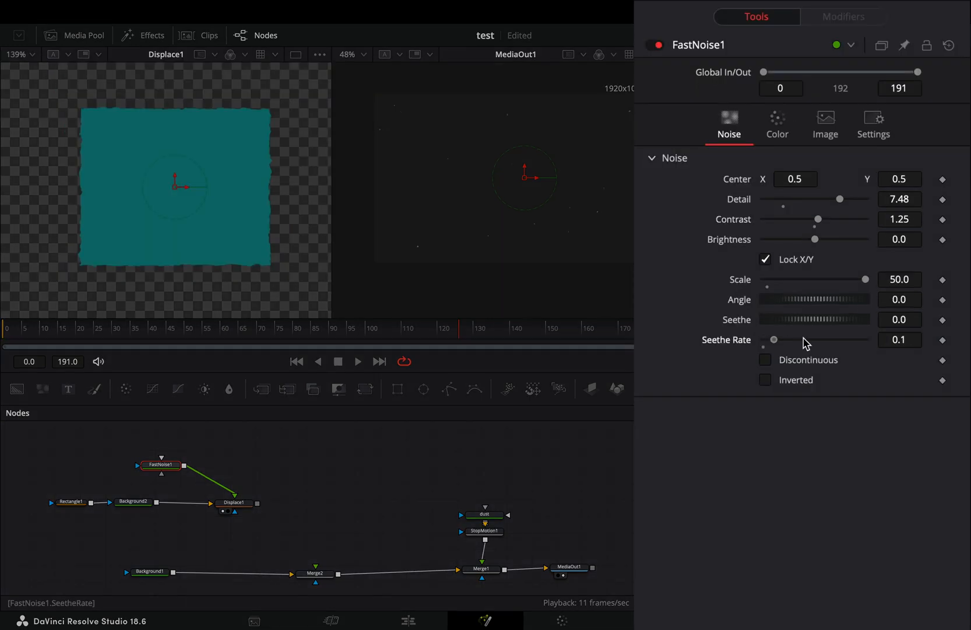
drag(773, 339, 853, 333)
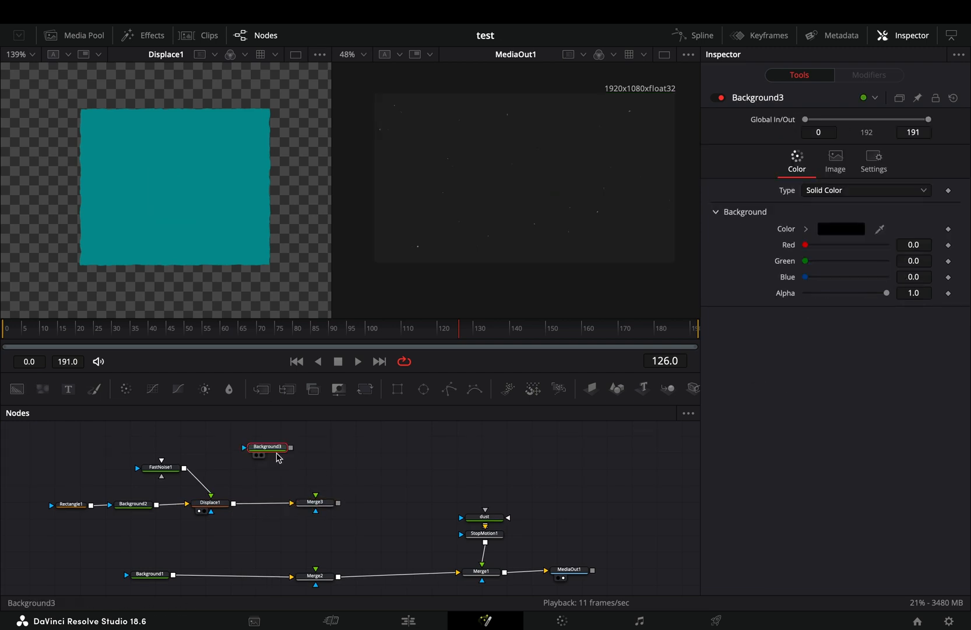
Step: Give Background3 a dark teal solid colour for the shadow layer
click(840, 229)
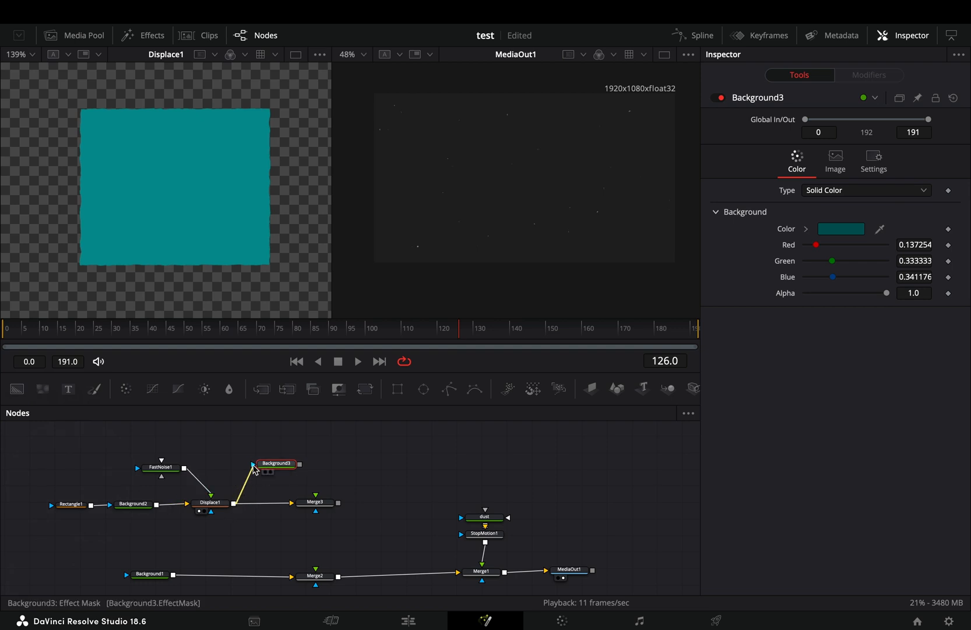
Step: Insert a Film Grain effect after Background3 and tune its grain size and strength
text(fi)
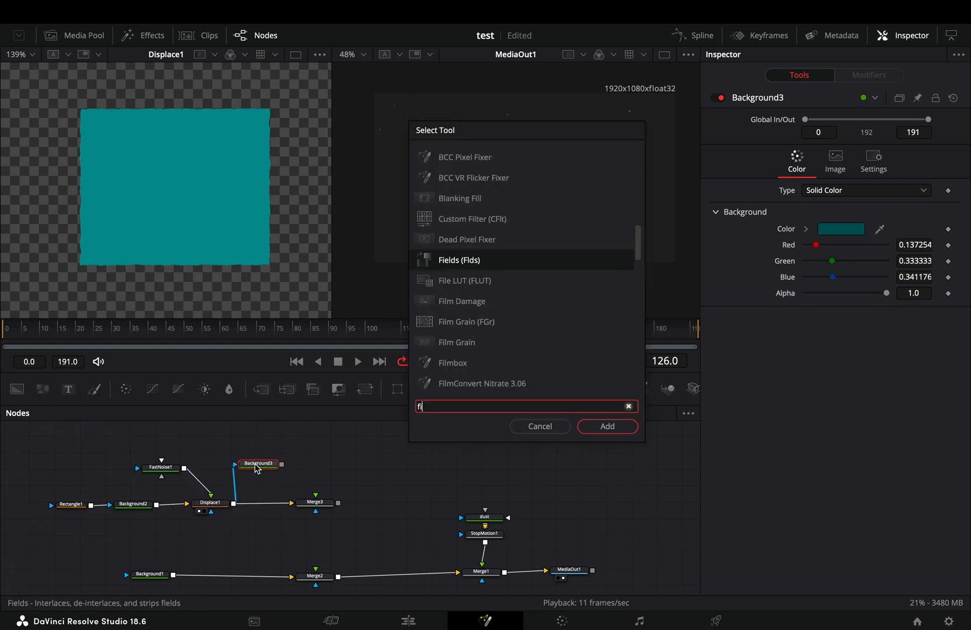
click(606, 426)
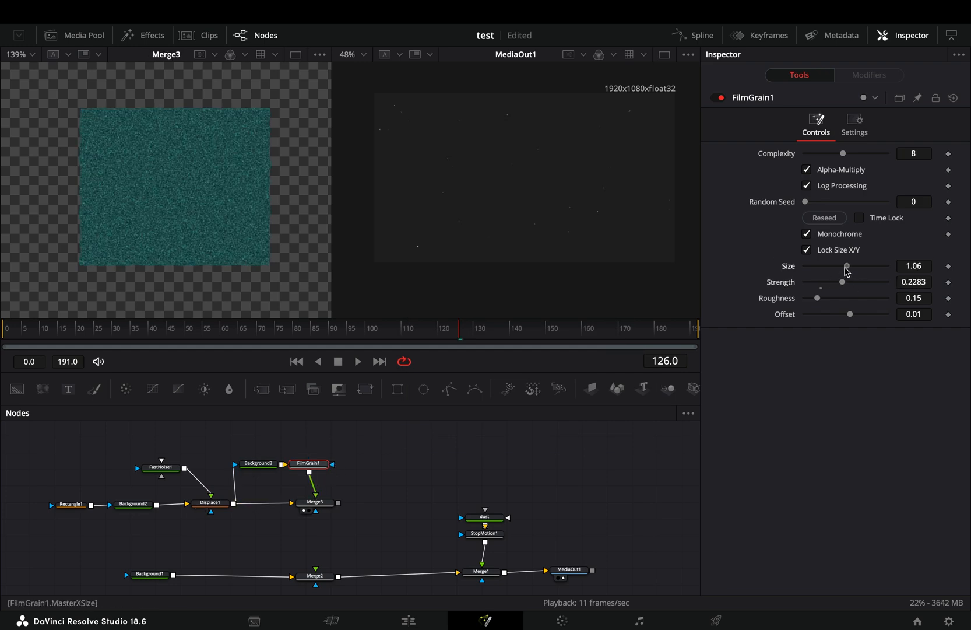
click(315, 501)
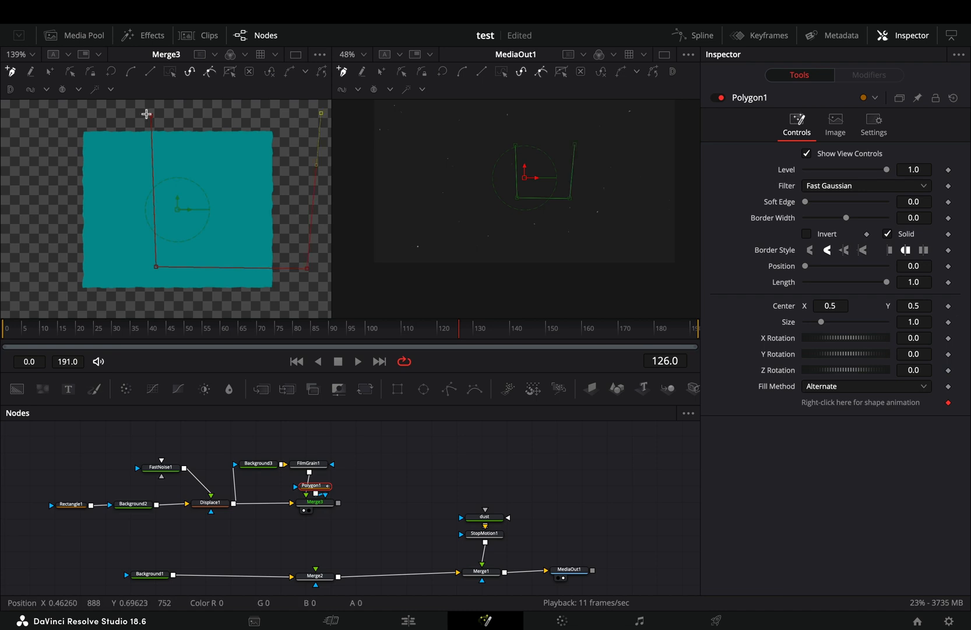
Step: Give the inverted polygon mask Soft Edge 0.0646 and Border Width 0.029
drag(808, 202, 839, 202)
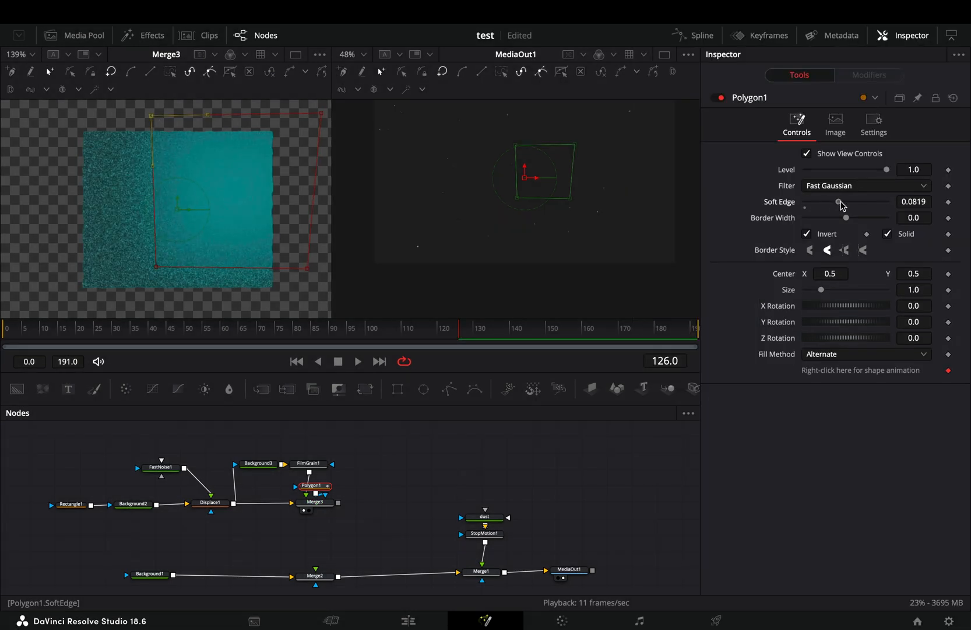
drag(847, 218, 854, 218)
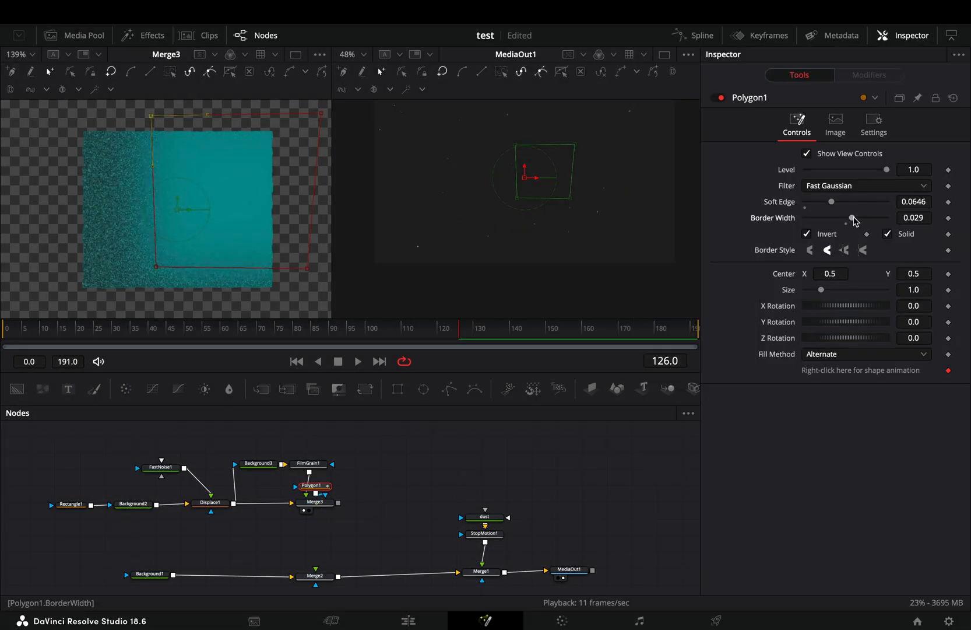